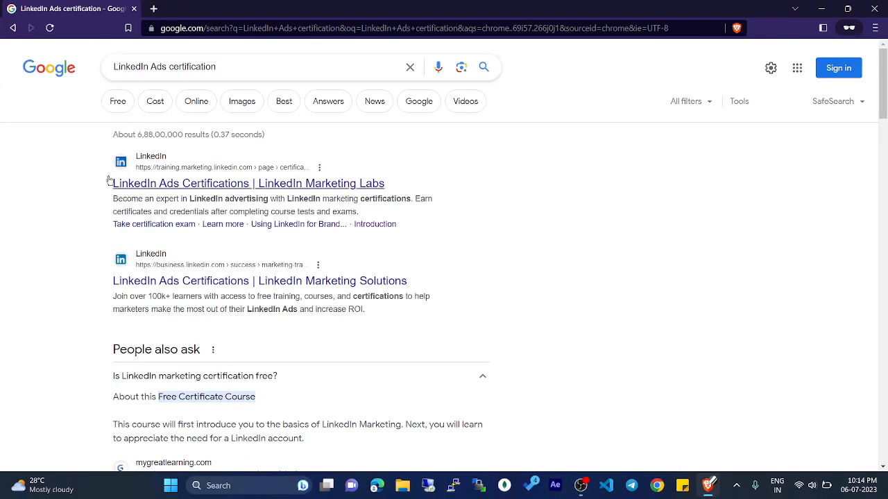
# - Scroll the results down to the People-also-ask questions on free certification and CPC cost
pyautogui.scroll(-3)
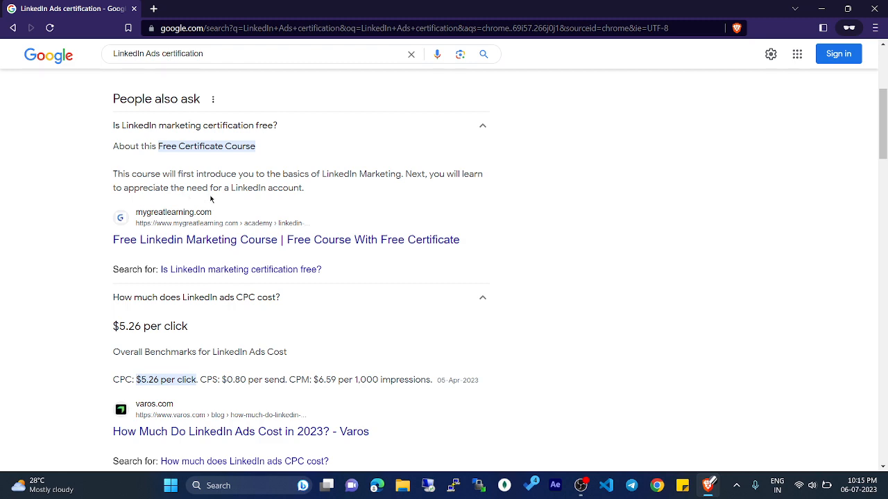
pyautogui.moveTo(274, 192)
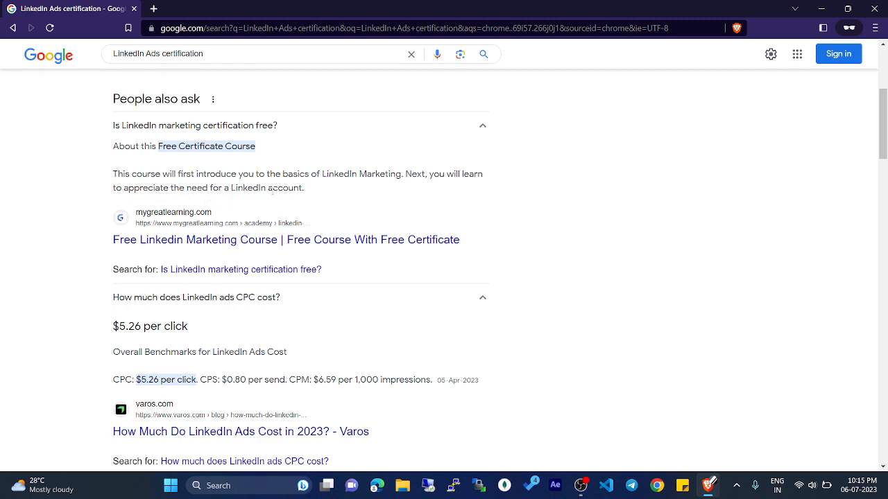
# - Scroll through the answers on LinkedIn ads CPC cost and LinkedIn certificate validity
pyautogui.scroll(-3)
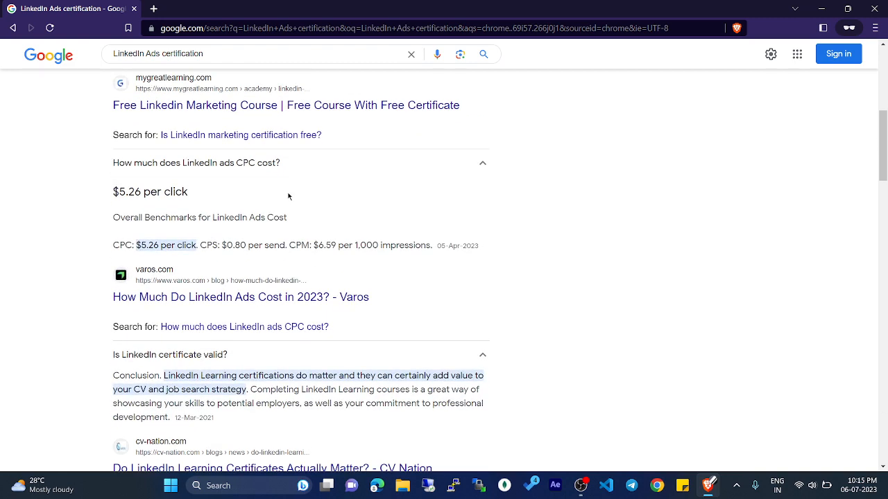
pyautogui.moveTo(225, 172)
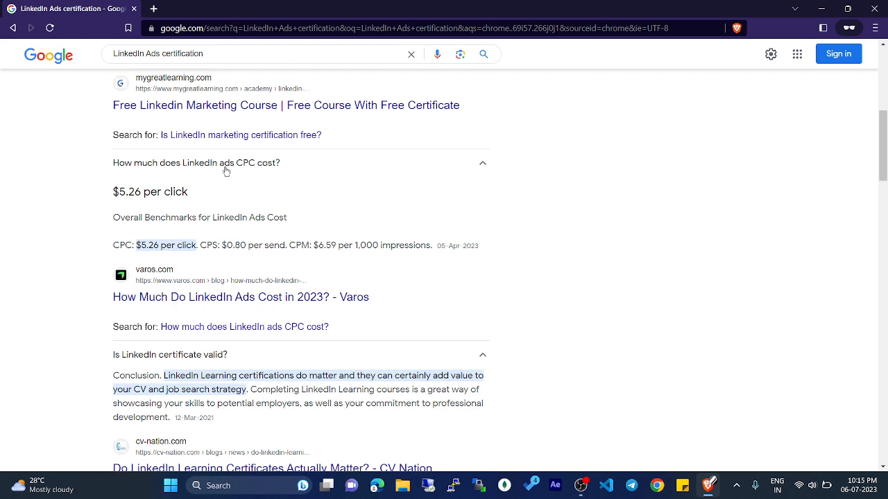
pyautogui.moveTo(272, 173)
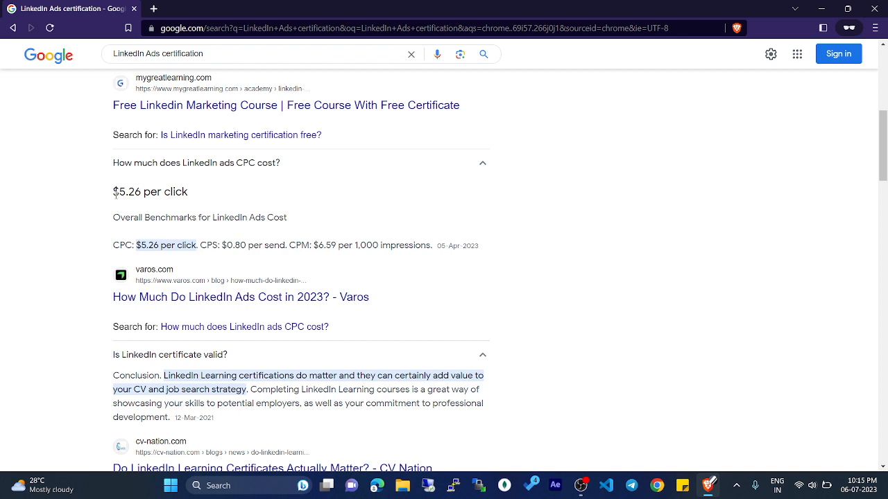
pyautogui.moveTo(111, 211)
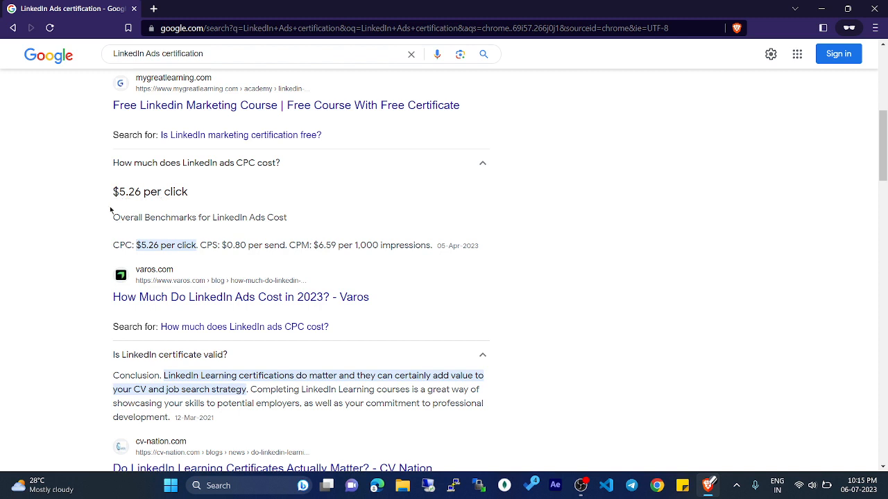
pyautogui.moveTo(214, 216)
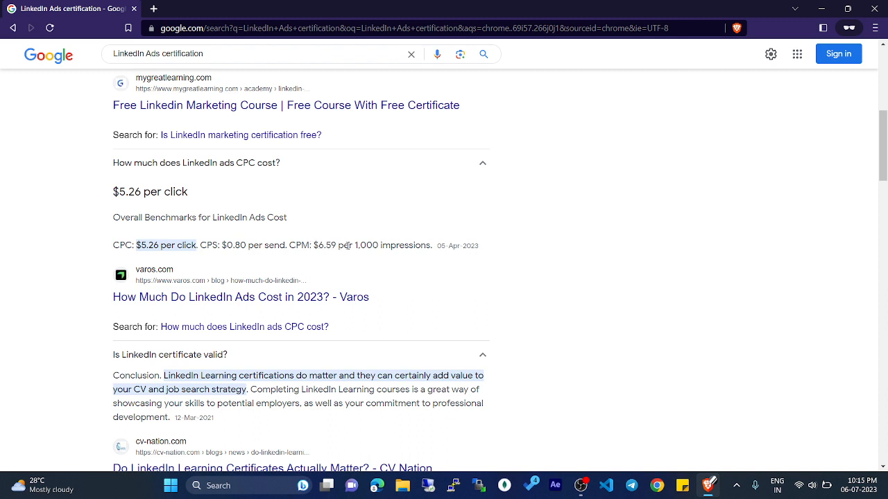
pyautogui.moveTo(401, 250)
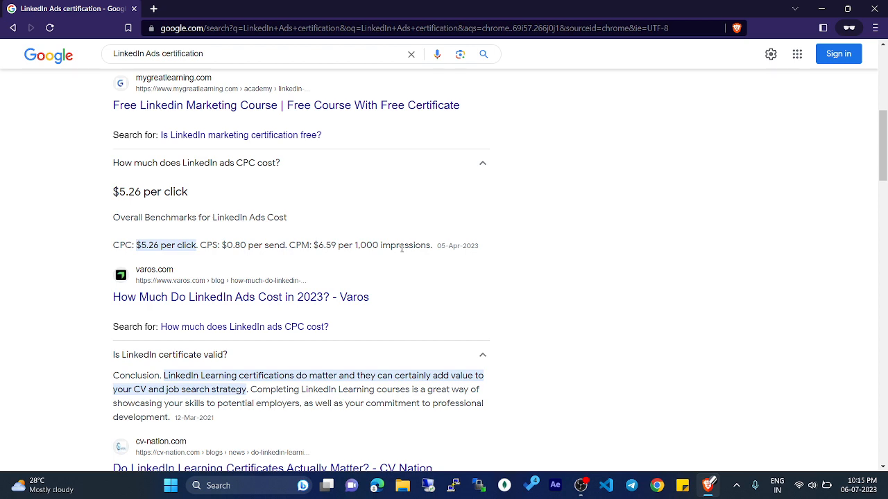
pyautogui.scroll(-3)
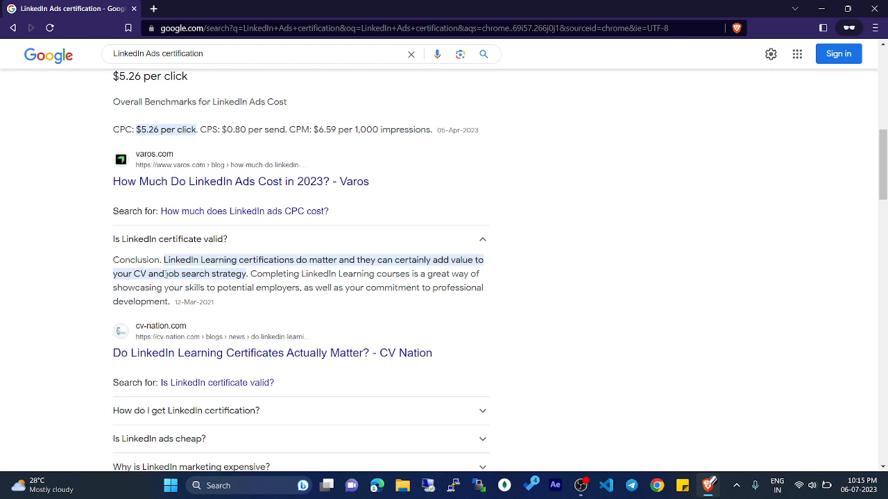
# - Expand 'How do I get LinkedIn certification?' and read the answer about adding course certificates
pyautogui.scroll(-3)
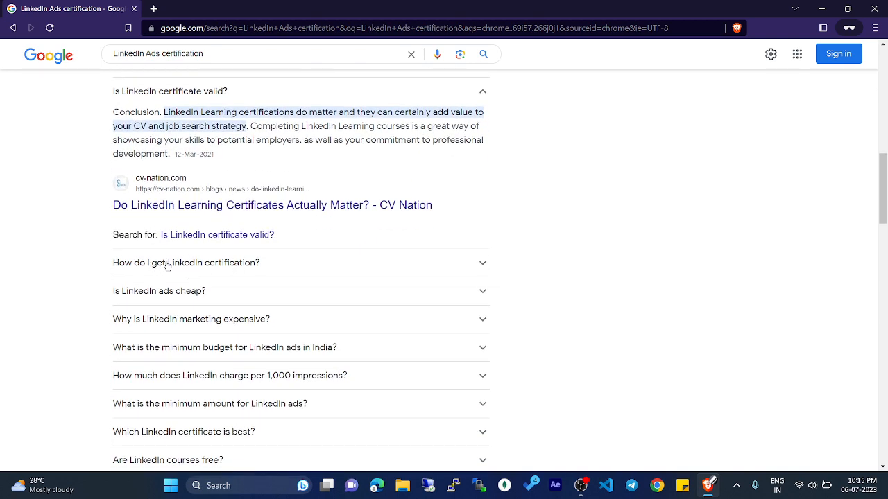
pyautogui.moveTo(307, 264)
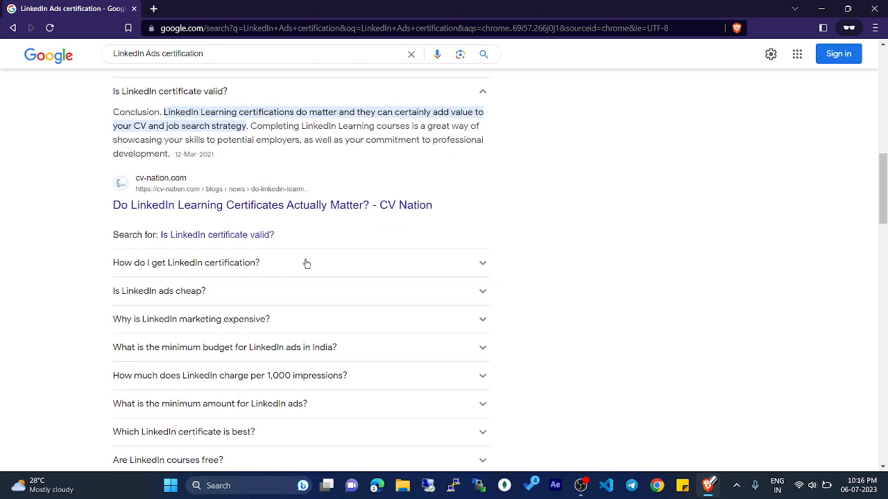
pyautogui.click(299, 263)
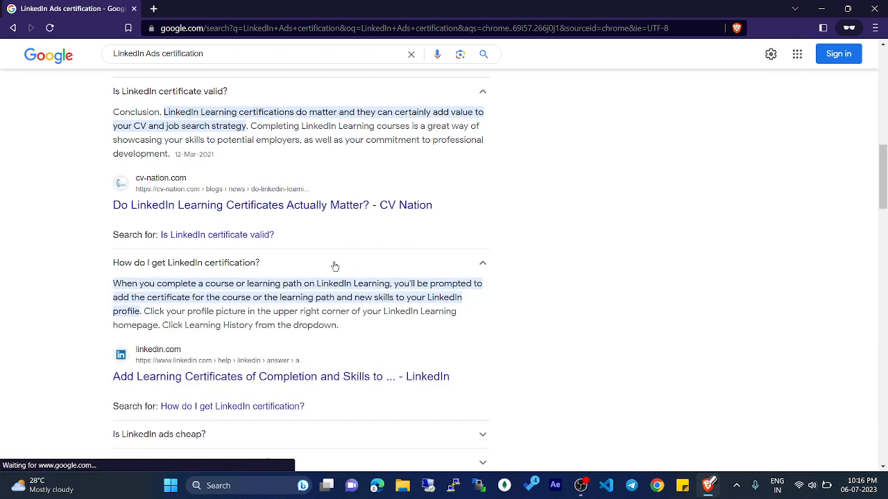
pyautogui.scroll(-3)
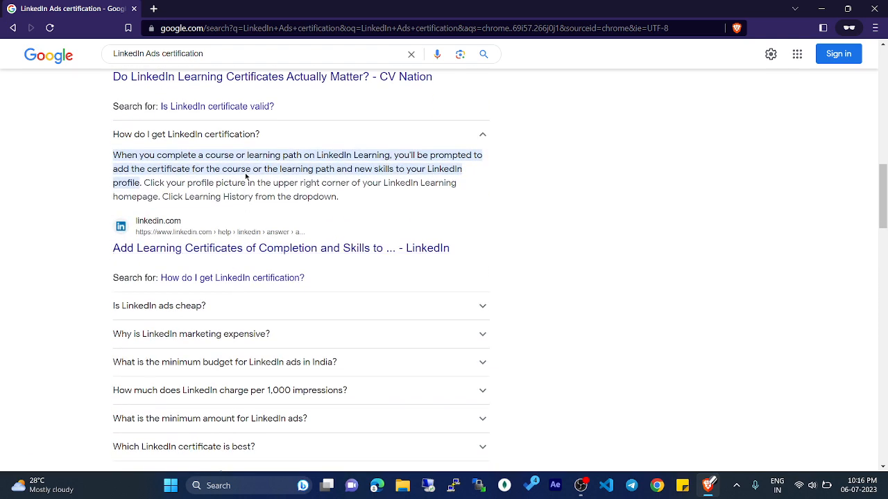
pyautogui.moveTo(374, 150)
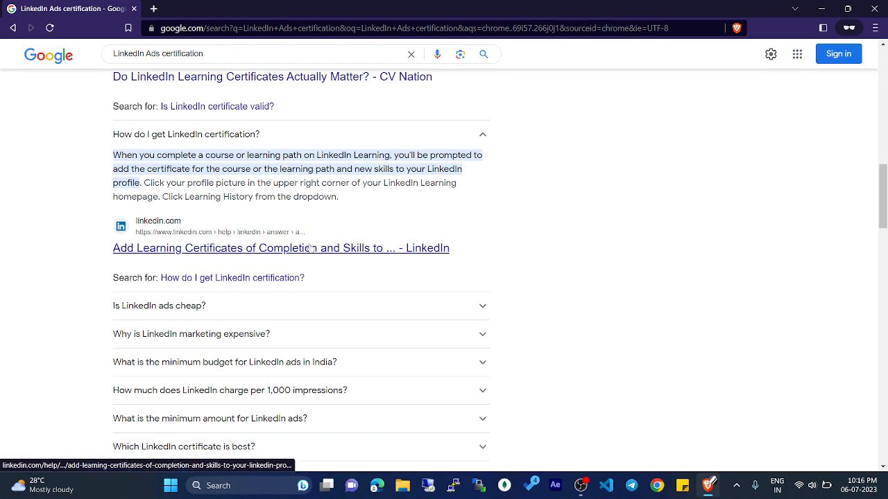
pyautogui.scroll(-3)
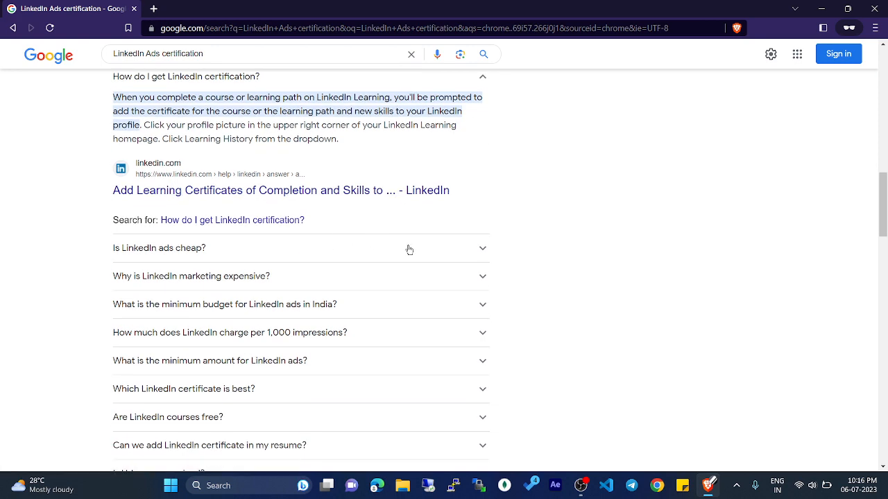
# - Scroll to the answers on why LinkedIn marketing is expensive and whether Coursera is free
pyautogui.scroll(-3)
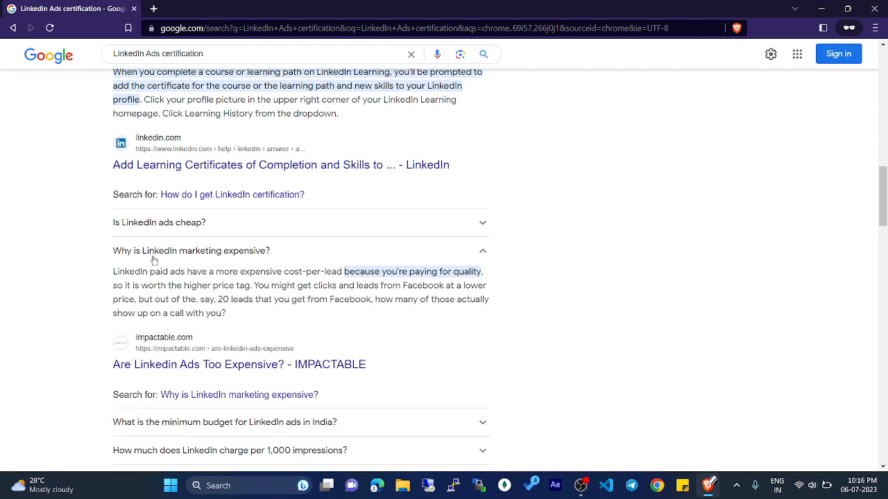
pyautogui.moveTo(236, 262)
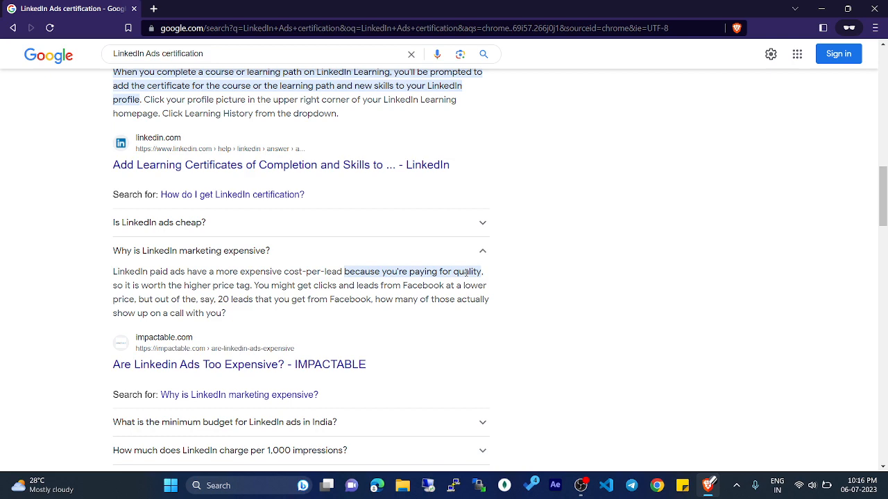
pyautogui.scroll(-3)
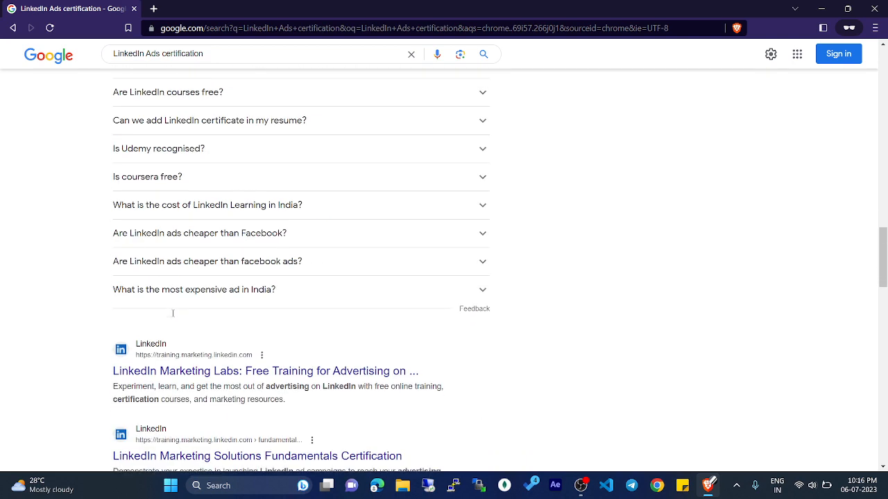
pyautogui.scroll(-3)
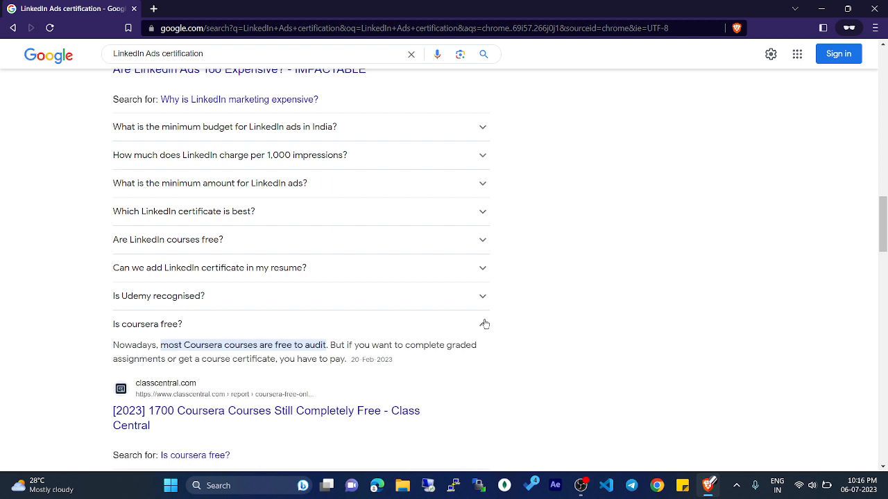
# - Expand 'Are LinkedIn courses free?' to show the LinkedIn Learning answer
pyautogui.click(483, 325)
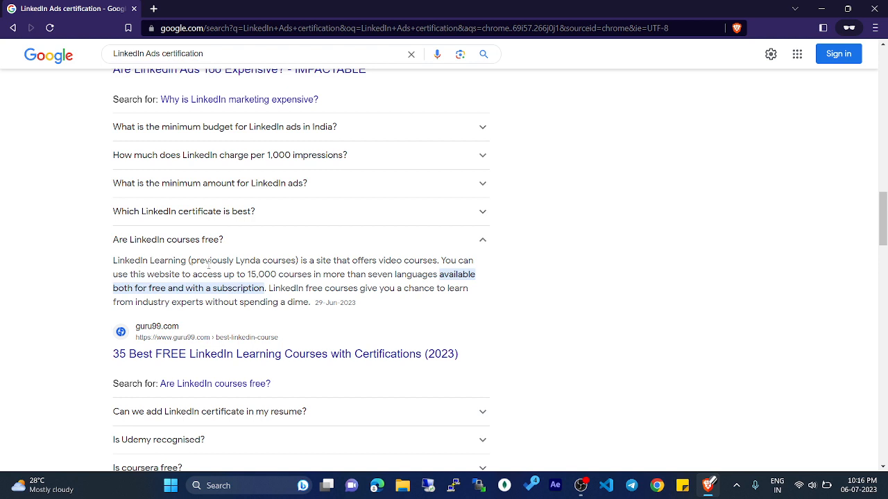
pyautogui.moveTo(350, 271)
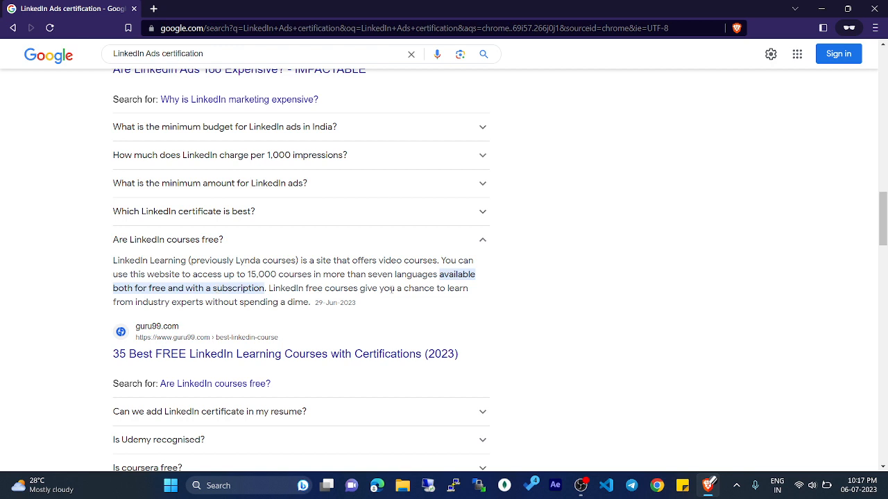
pyautogui.moveTo(118, 317)
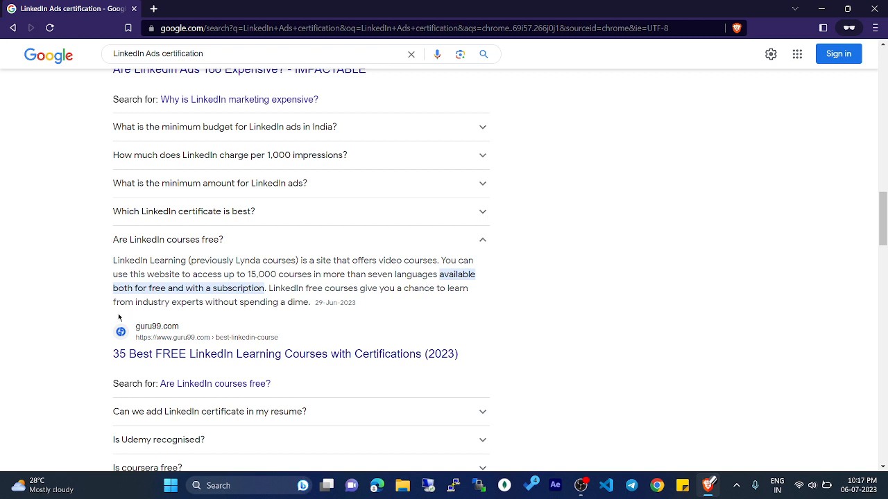
pyautogui.moveTo(162, 312)
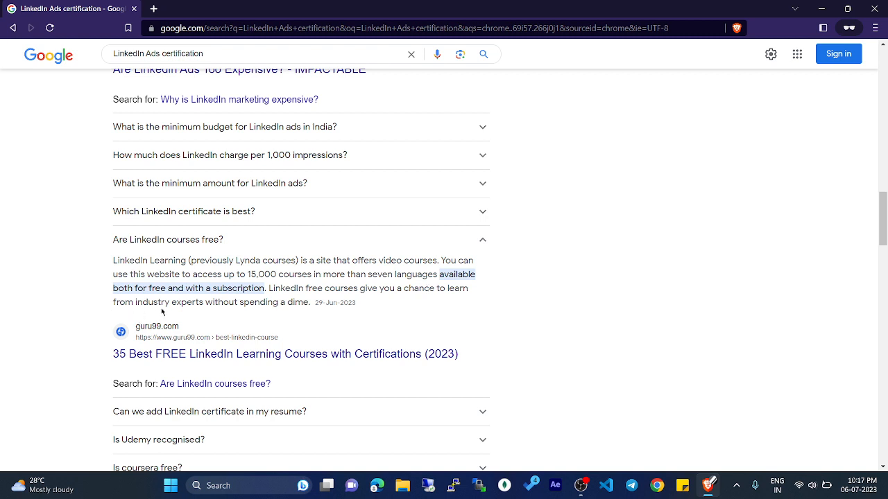
pyautogui.moveTo(258, 306)
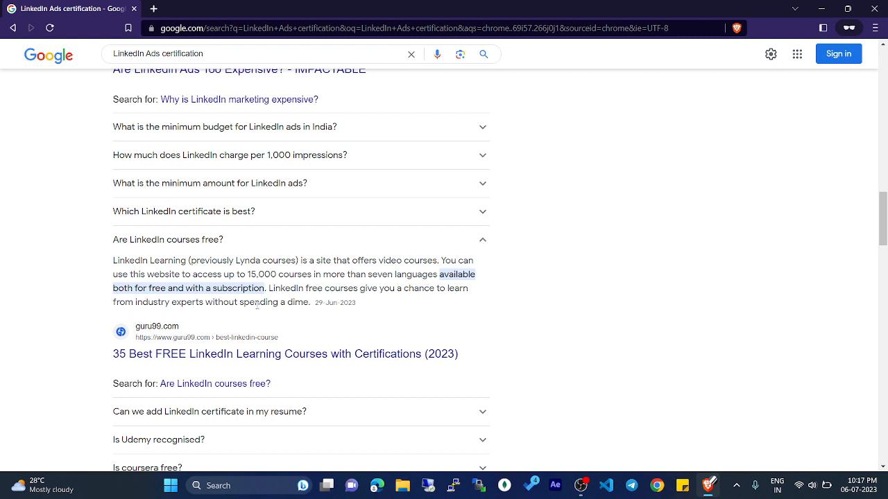
# - Scroll back to the top of the results showing the LinkedIn Marketing Labs links
pyautogui.scroll(-3)
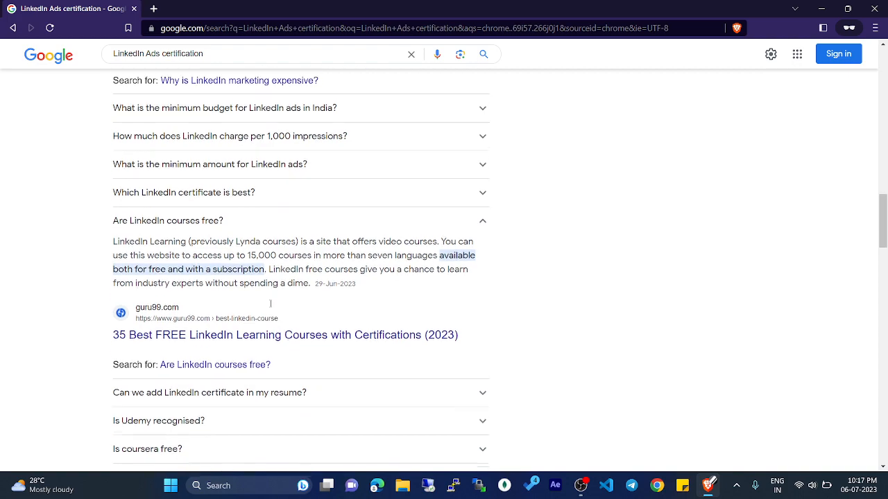
pyautogui.scroll(-3)
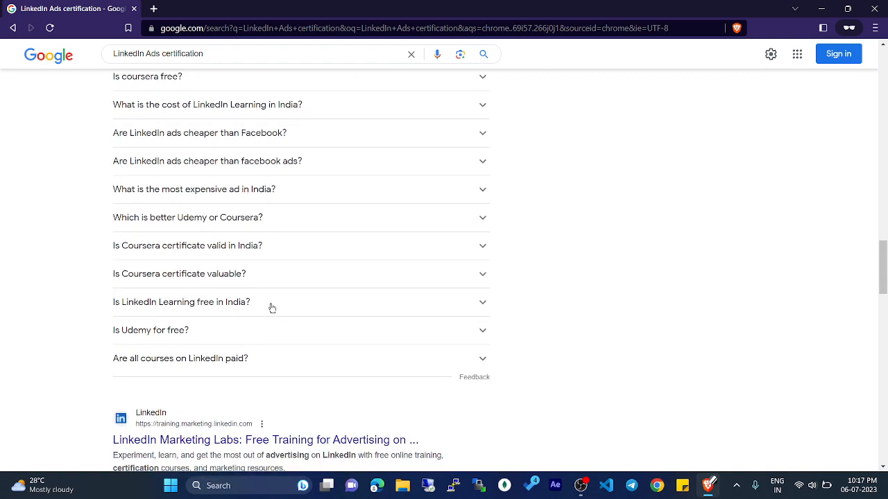
pyautogui.scroll(3)
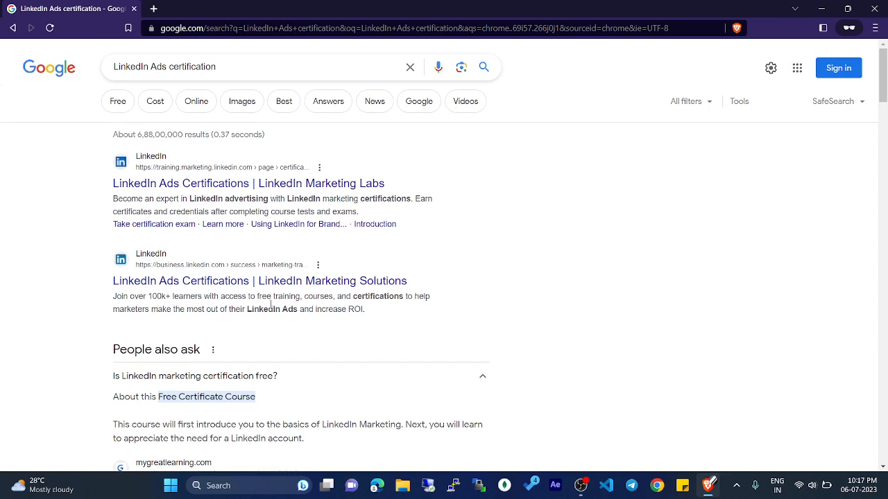